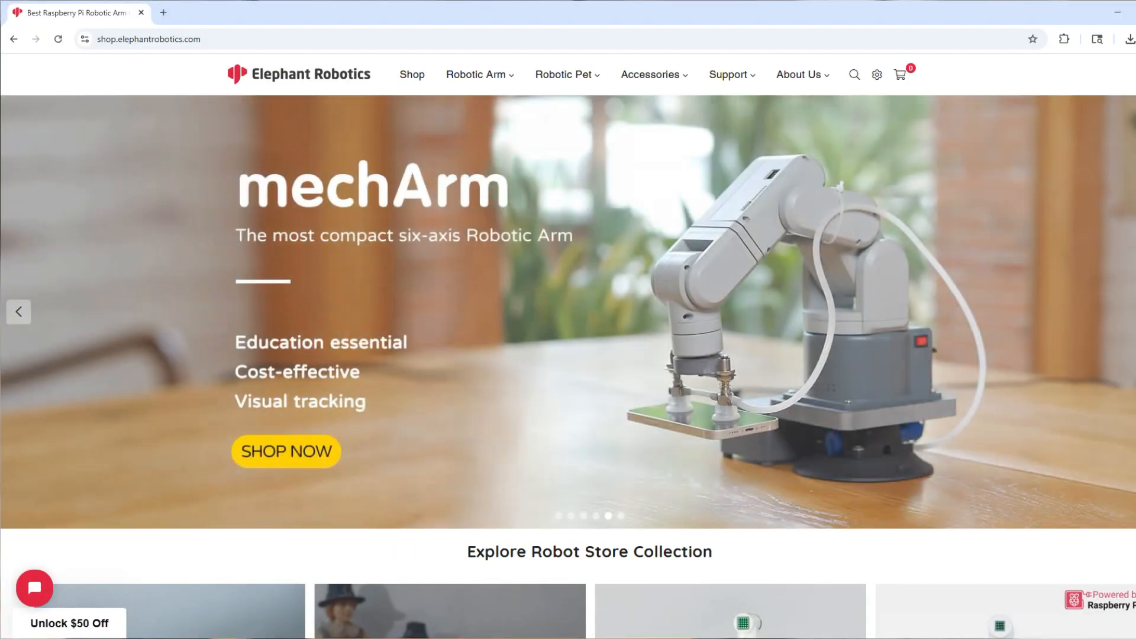
Reach the Compound Mobile Robot Kit: myAGV product page from the myAGV collection listing
scroll("down", 3)
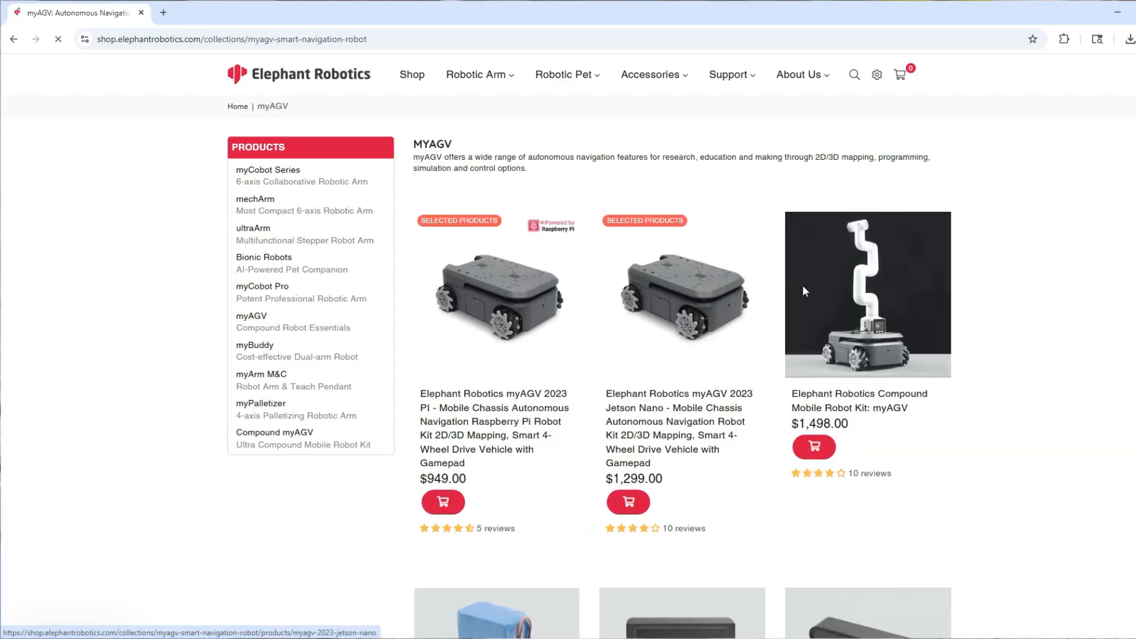
left_click(866, 294)
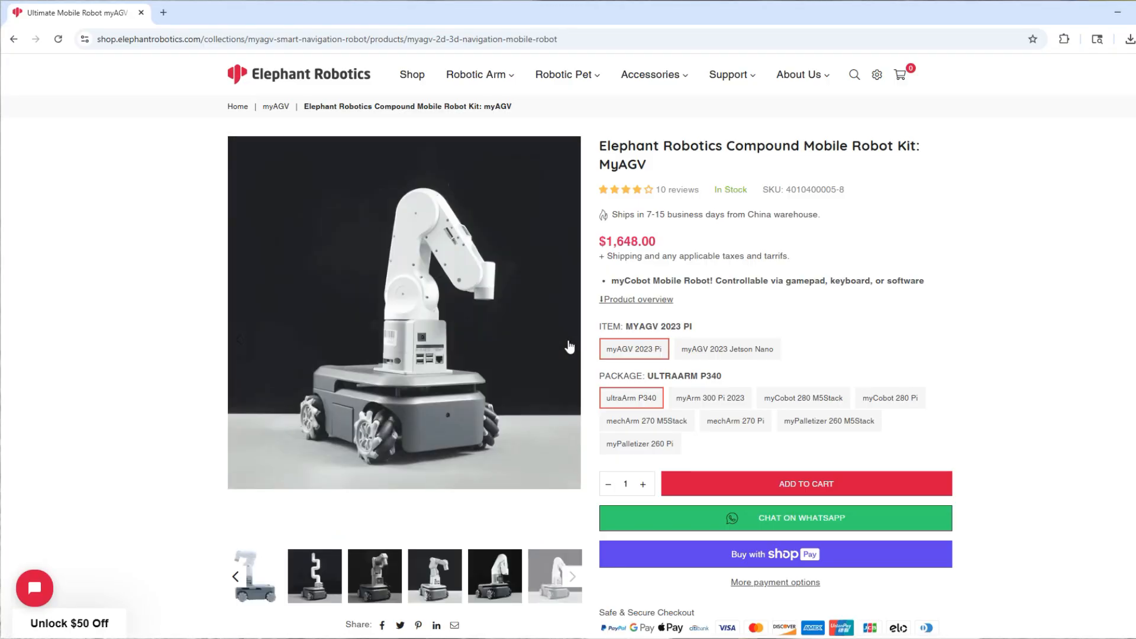
Scroll the myAGV kit page down past Product Details to its features and operating-system sections
scroll("down", 3)
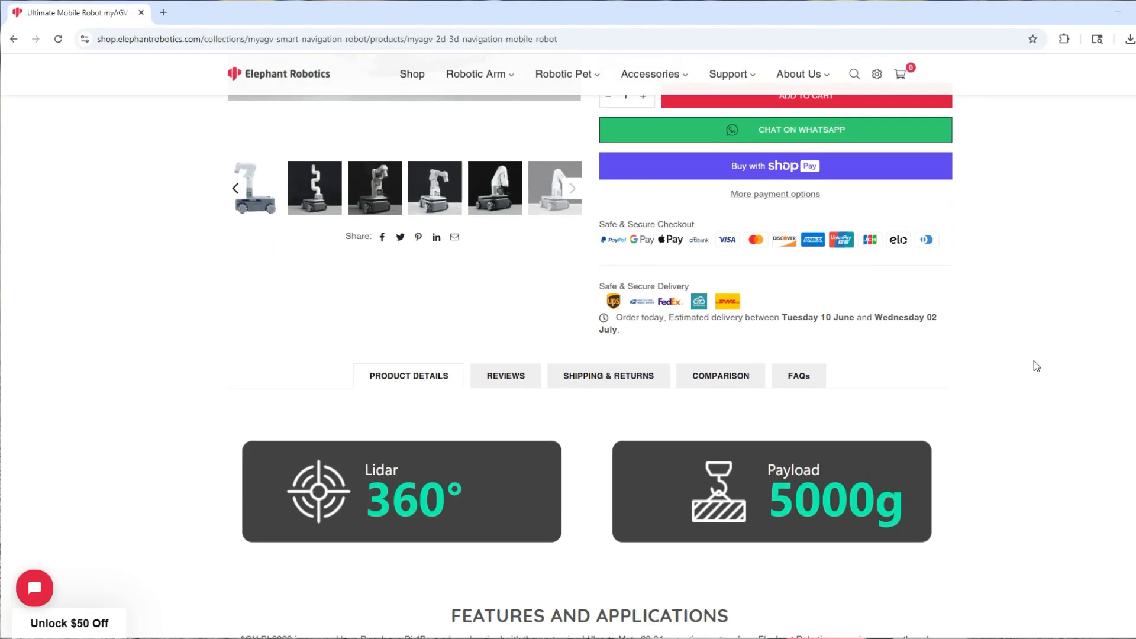
scroll("down", 3)
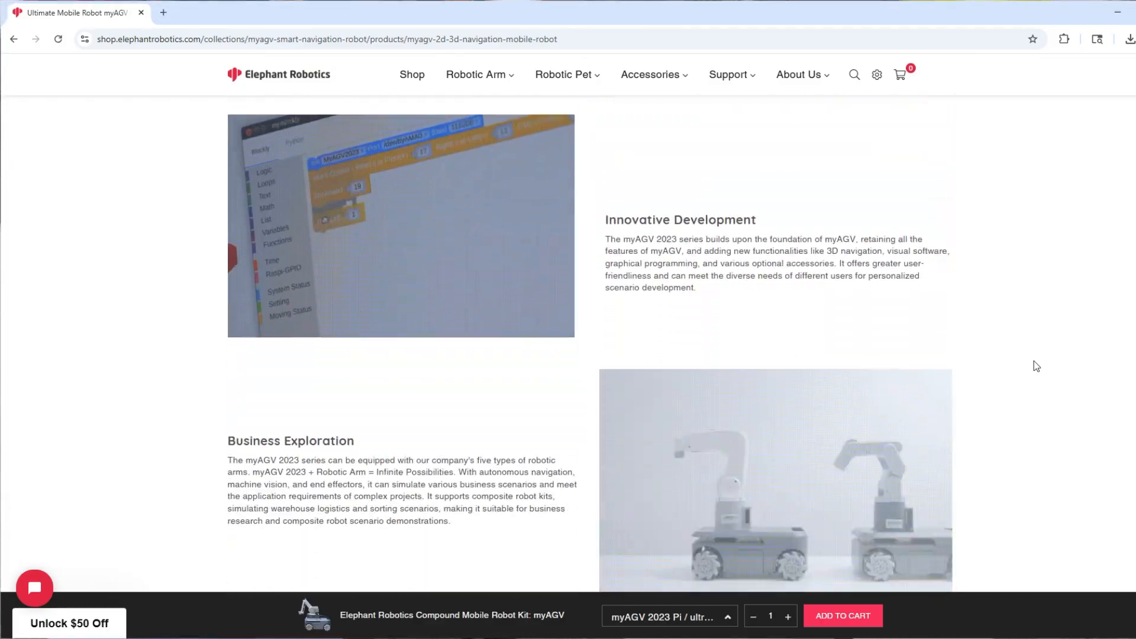
scroll("down", 3)
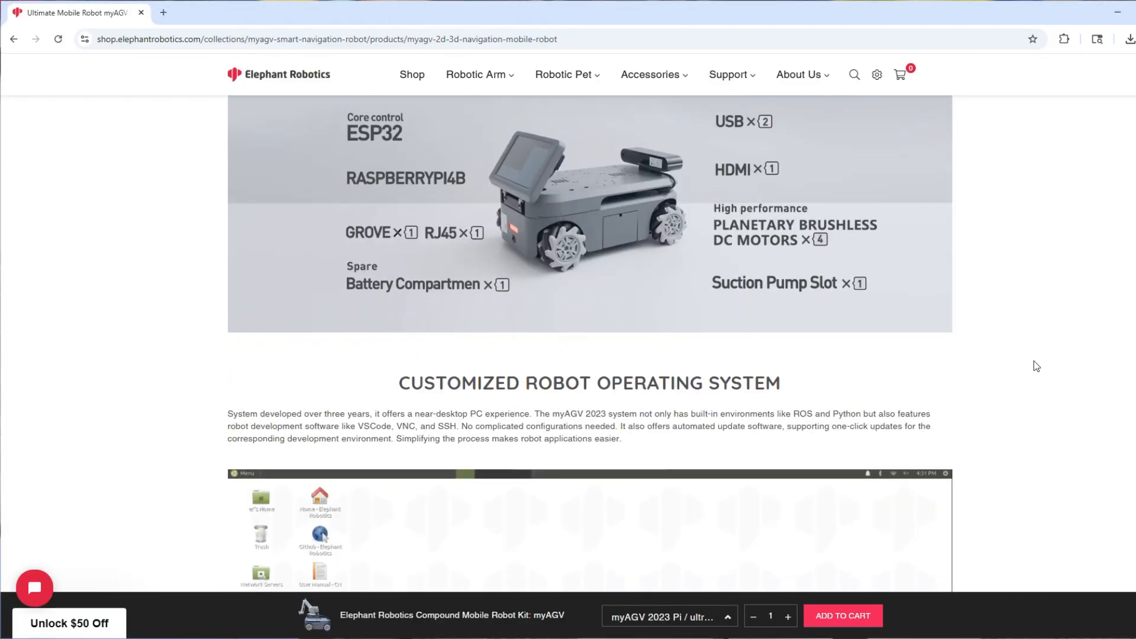